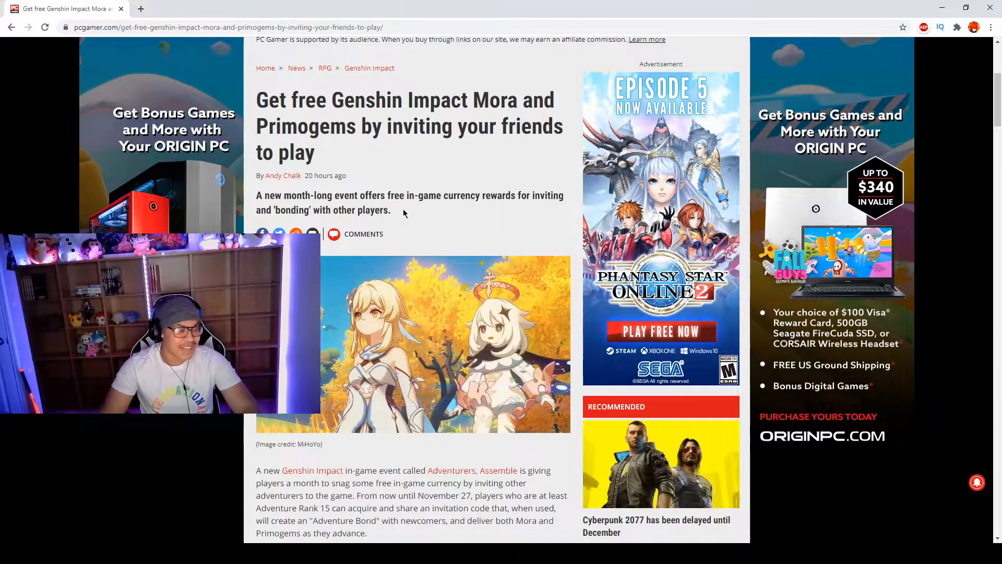
# Scroll past the header image to the Adventurers, Assemble event and reward paragraphs
pyautogui.scroll(-3)
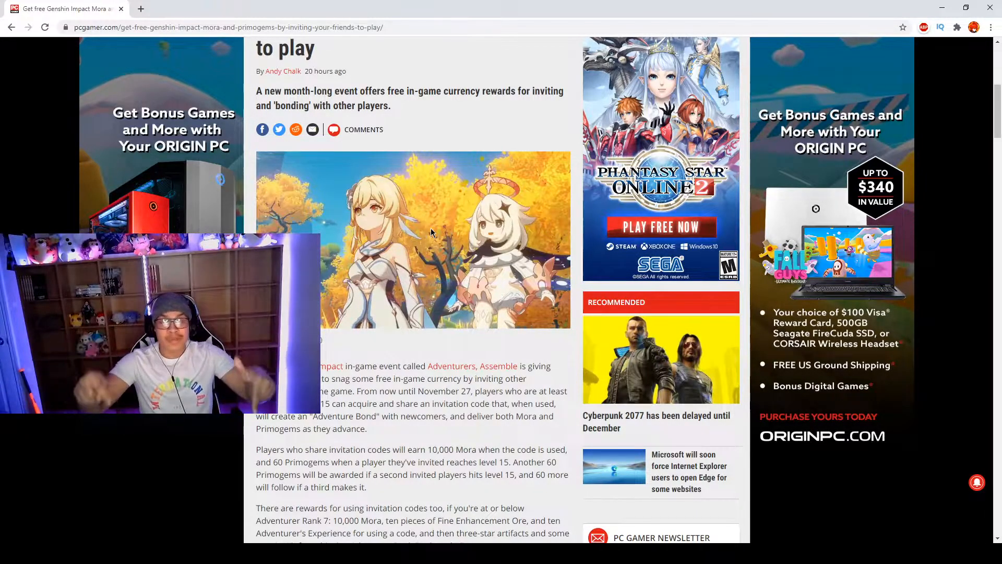
pyautogui.scroll(-3)
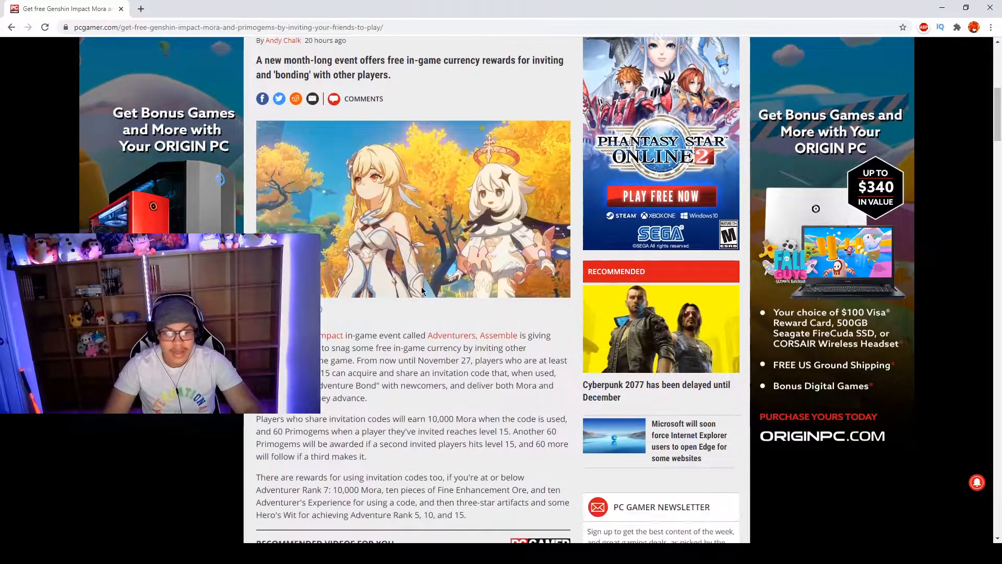
pyautogui.scroll(-3)
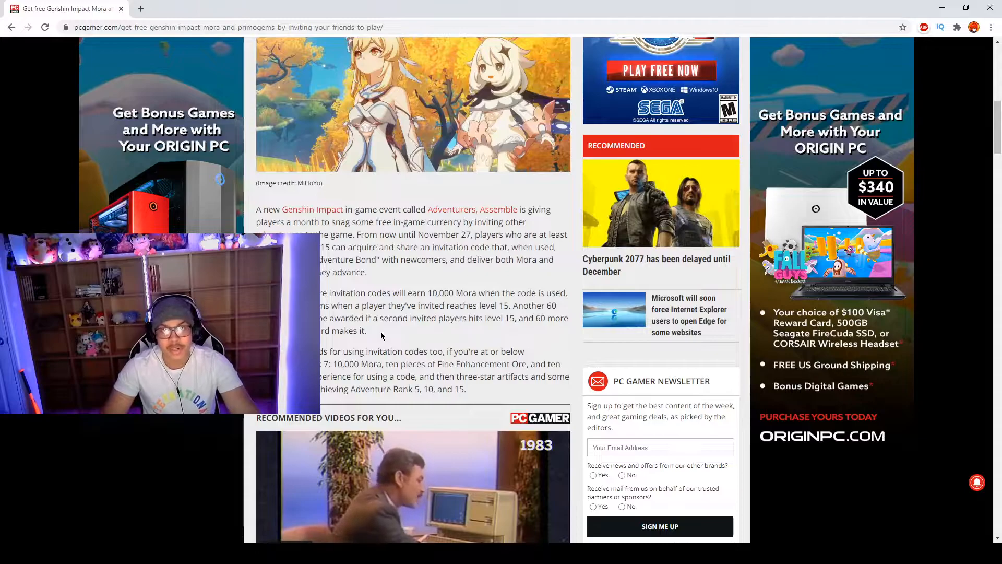
# Scroll past the recommended videos to the Mora, invitation limit and AirPods Pro paragraphs
pyautogui.scroll(-3)
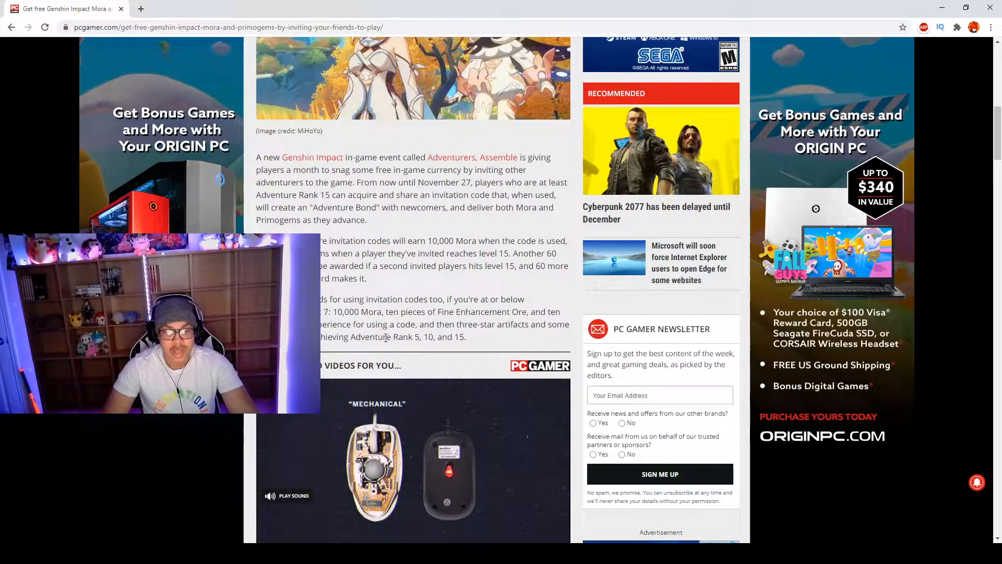
pyautogui.scroll(-3)
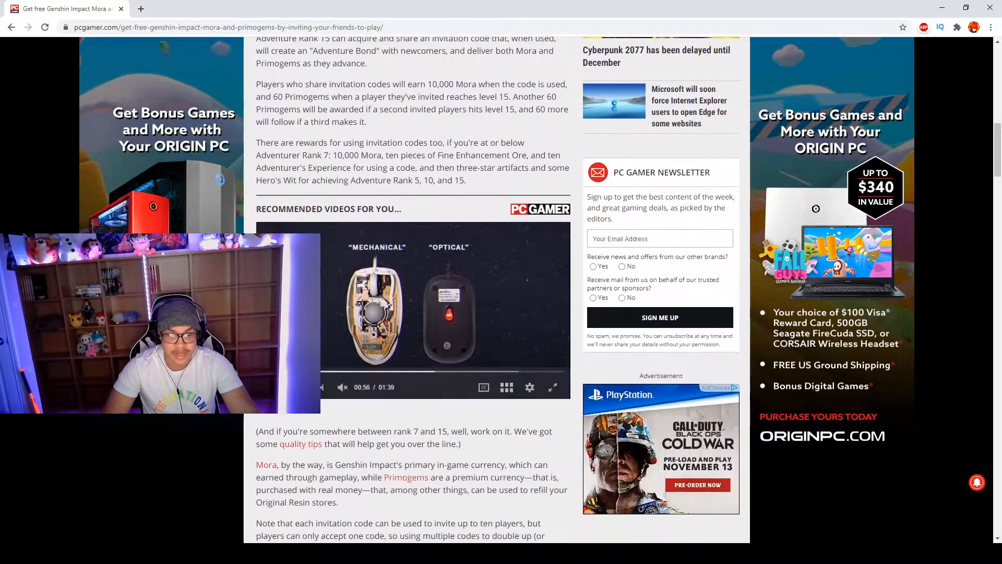
pyautogui.scroll(-3)
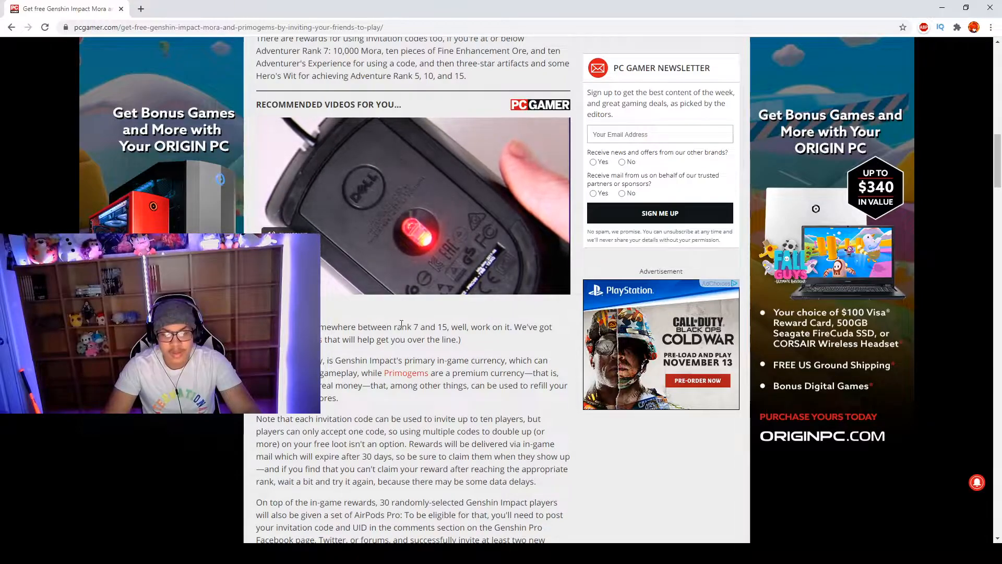
pyautogui.scroll(-3)
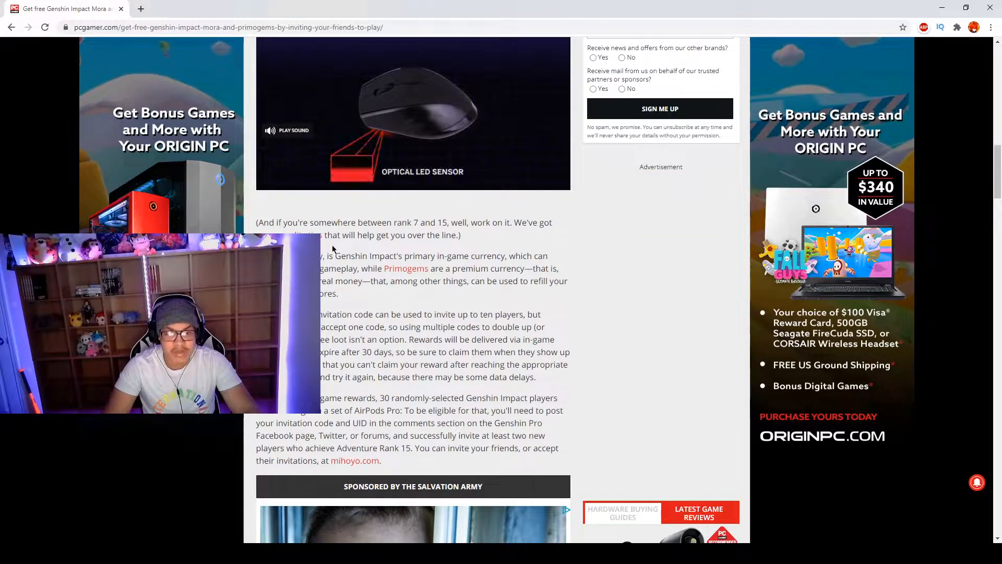
pyautogui.scroll(-3)
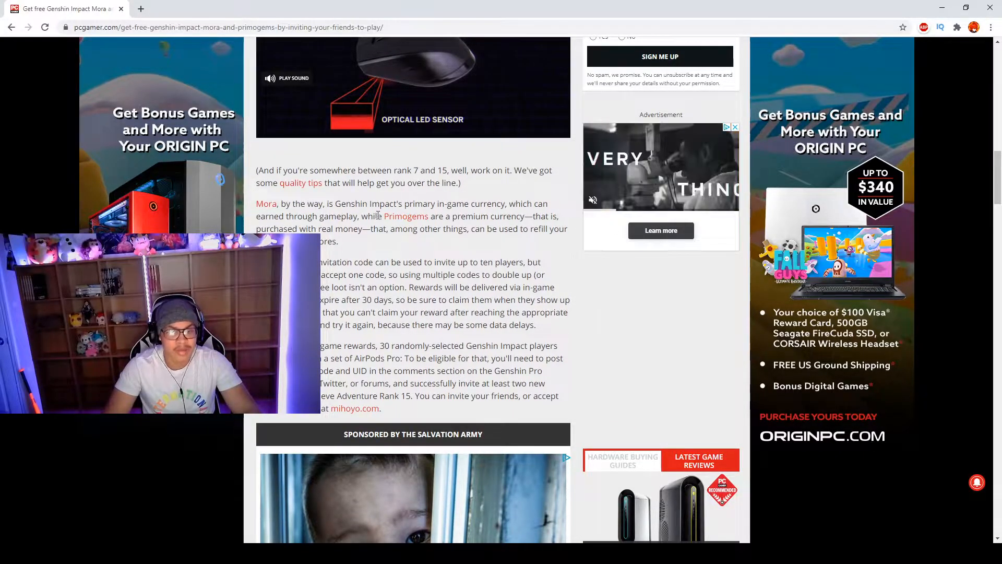
pyautogui.scroll(-3)
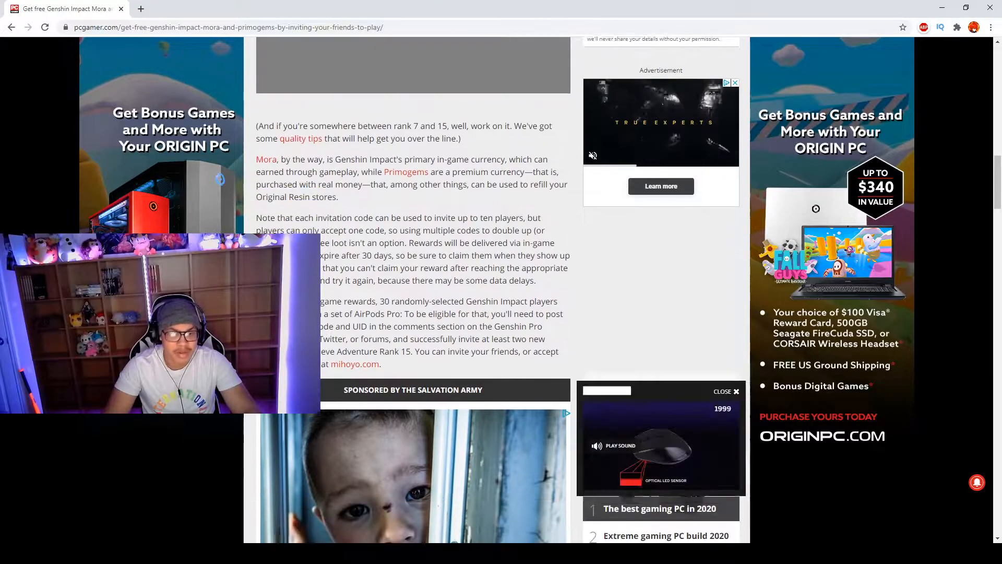
# Scroll to the article's closing paragraph and the Salvation Army sponsored section
pyautogui.scroll(-3)
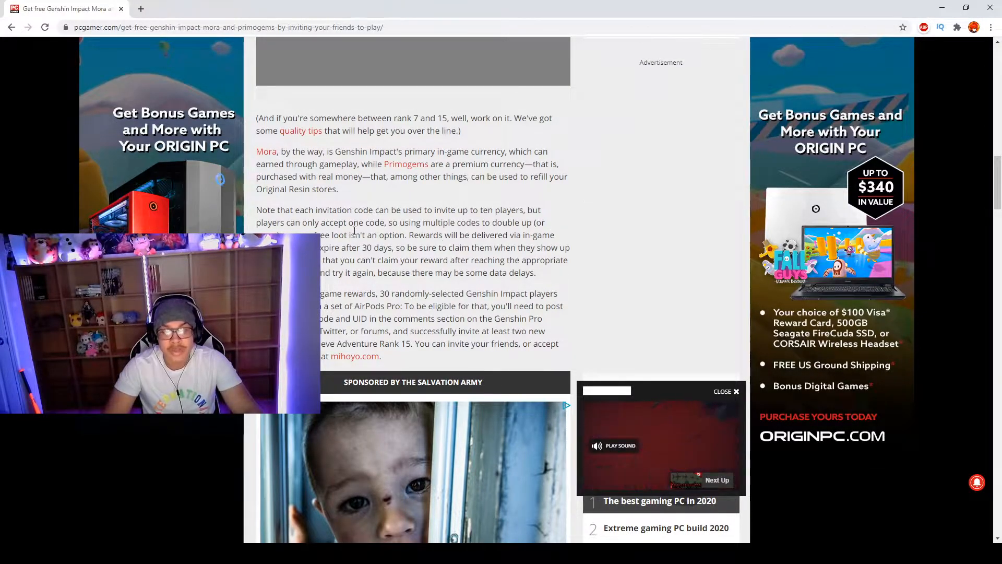
pyautogui.click(661, 445)
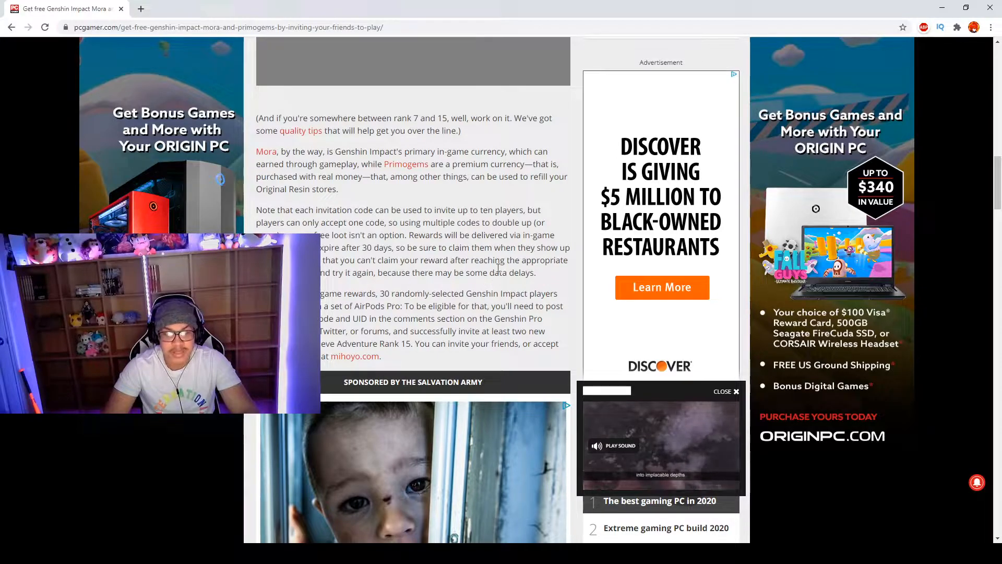
pyautogui.scroll(-3)
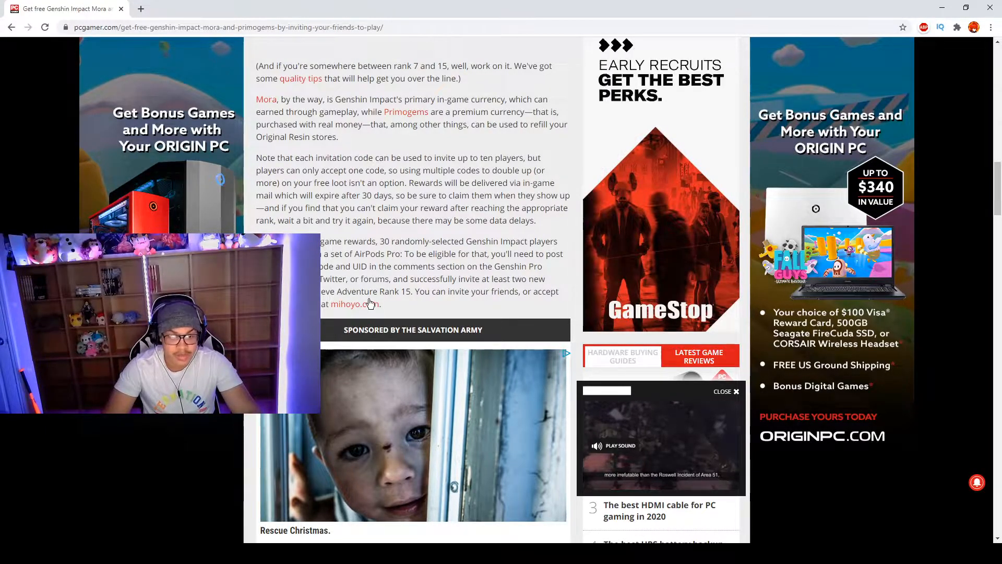
# Scroll back to the recommended videos player above the Mora and invitation code paragraphs
pyautogui.scroll(-3)
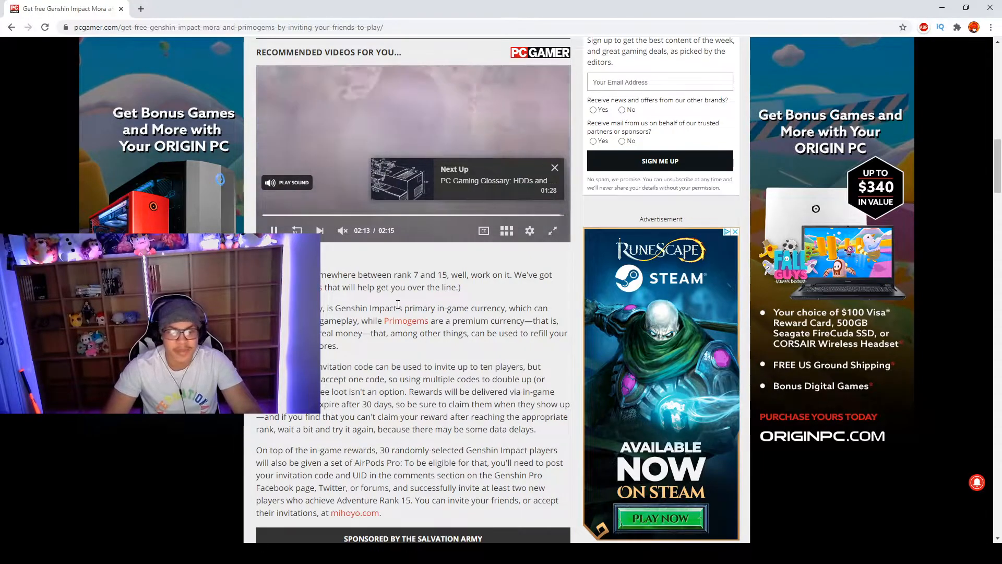
# Scroll up to the PC Gamer header and the Genshin Impact headline and byline
pyautogui.scroll(-3)
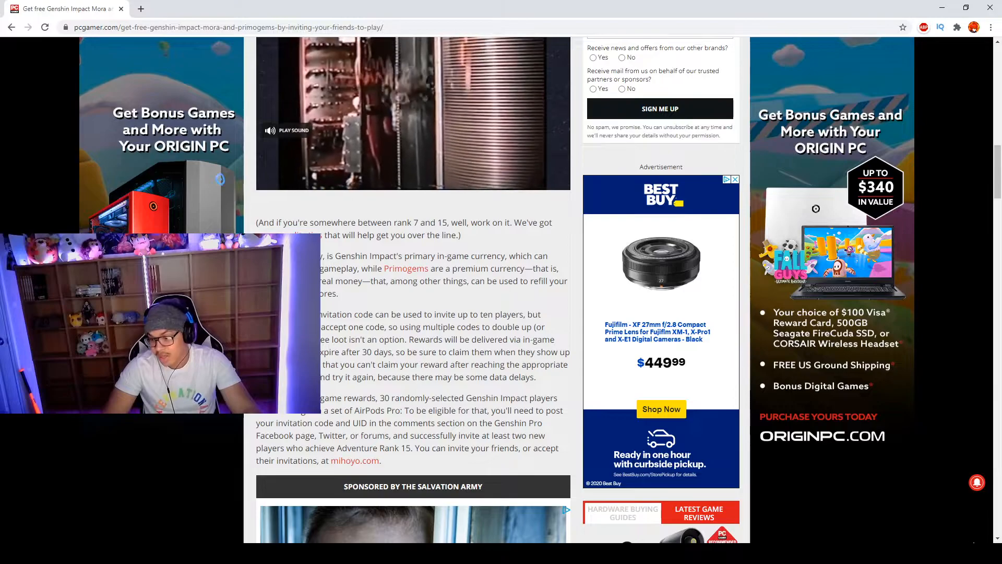
pyautogui.click(734, 179)
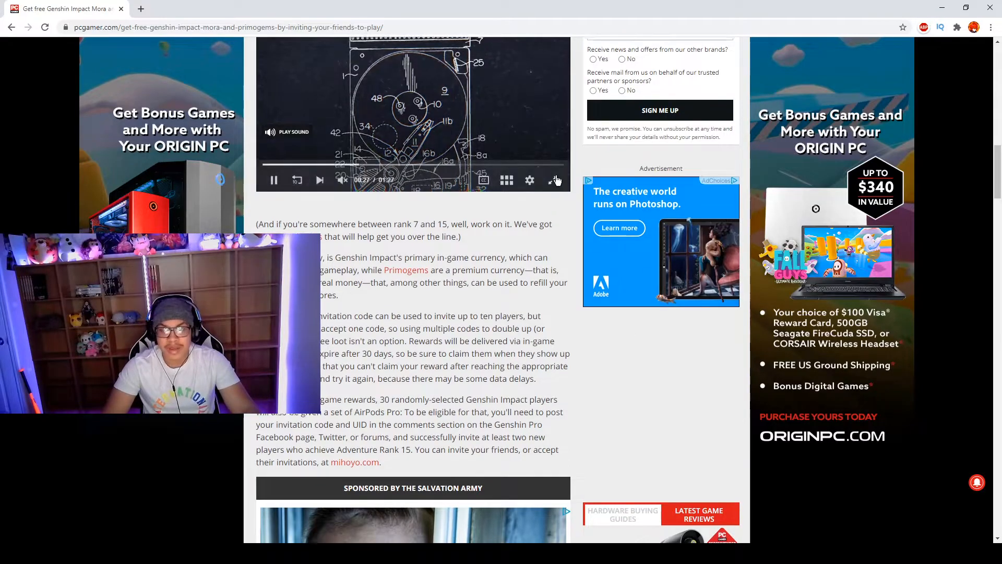
pyautogui.scroll(3)
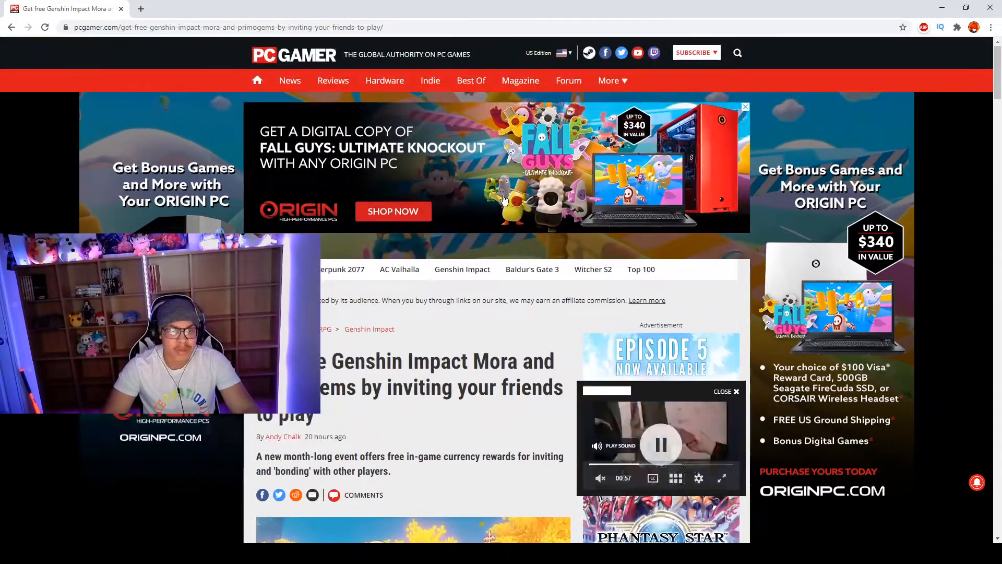